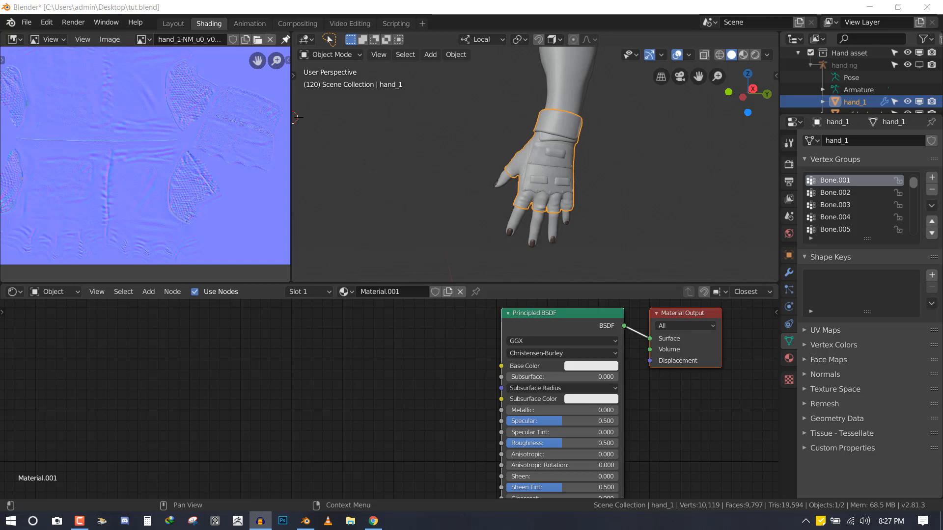
{"action": "mouse_move", "coordinate": [268, 171]}
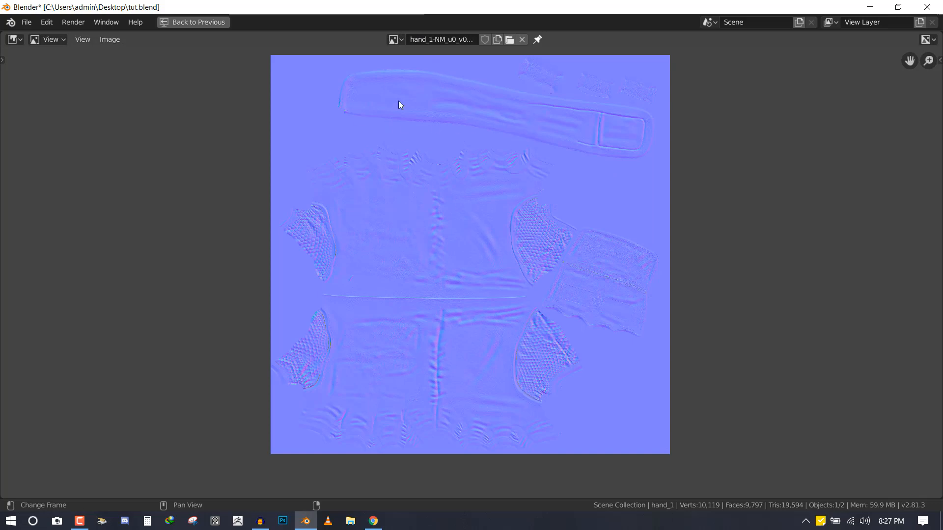
- Load hand_1-DM displacement map into the Image Editor, then restore the Shading layout
{"action": "left_click", "coordinate": [395, 39]}
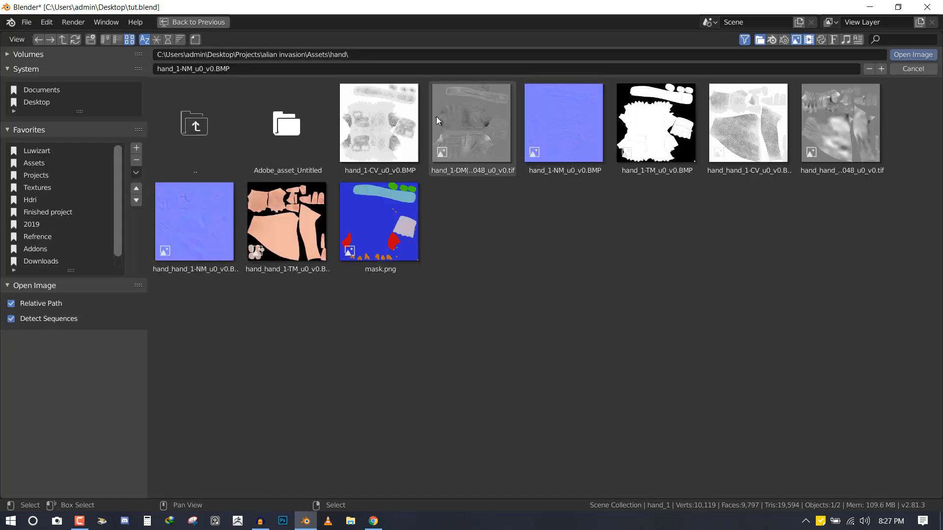
{"action": "left_click", "coordinate": [471, 123]}
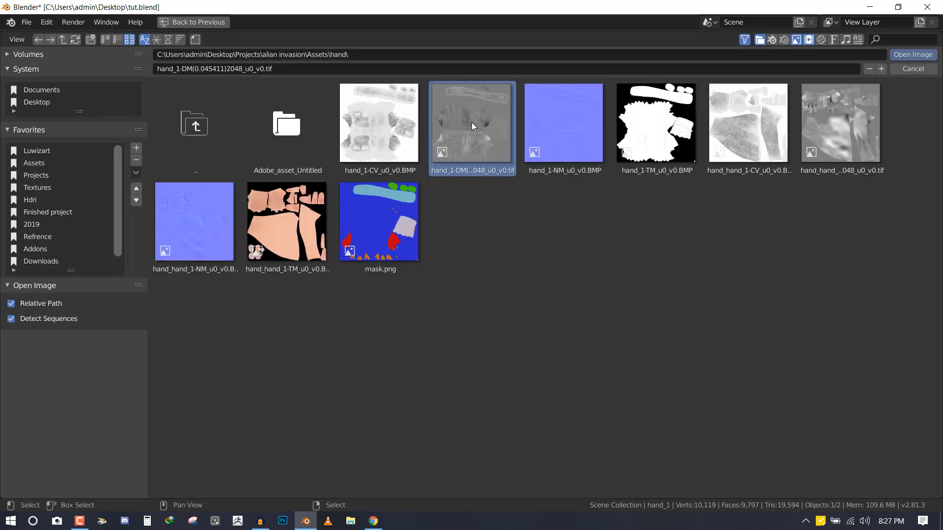
{"action": "left_click", "coordinate": [911, 55]}
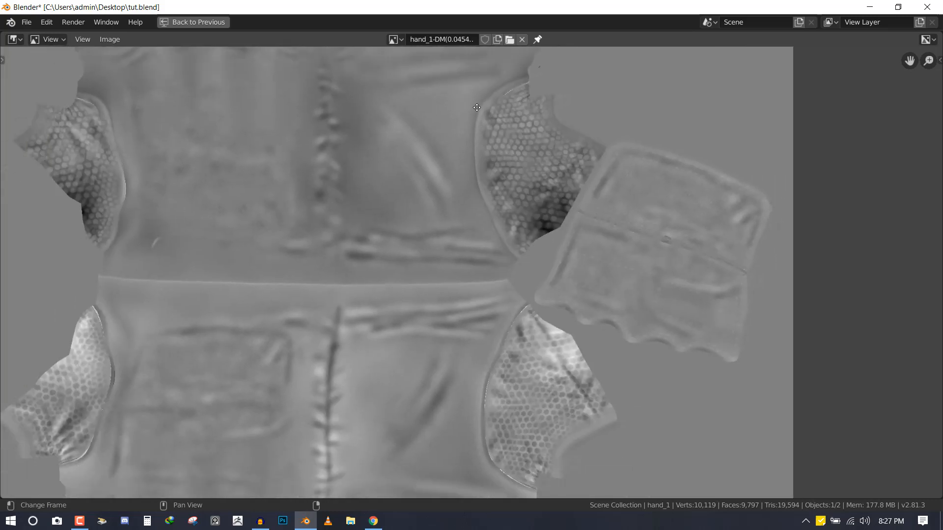
{"action": "left_click", "coordinate": [193, 22]}
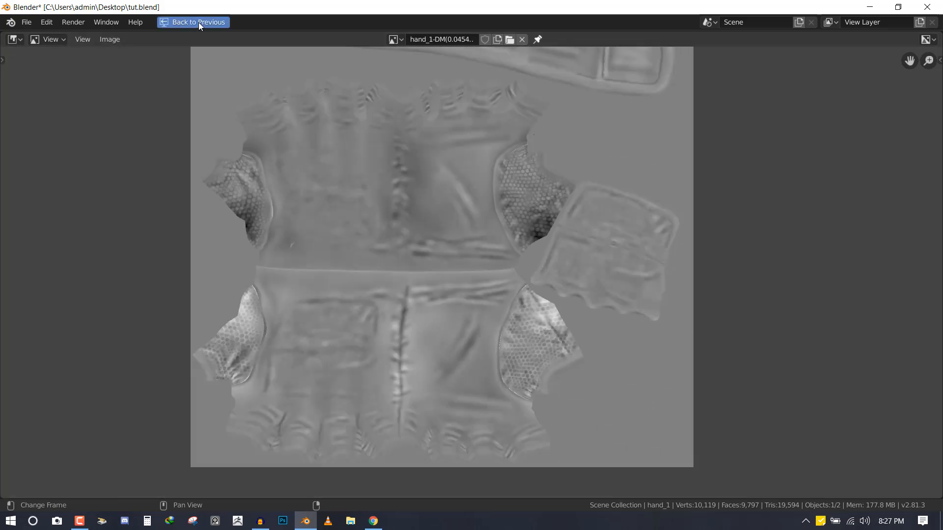
{"action": "left_click", "coordinate": [208, 23]}
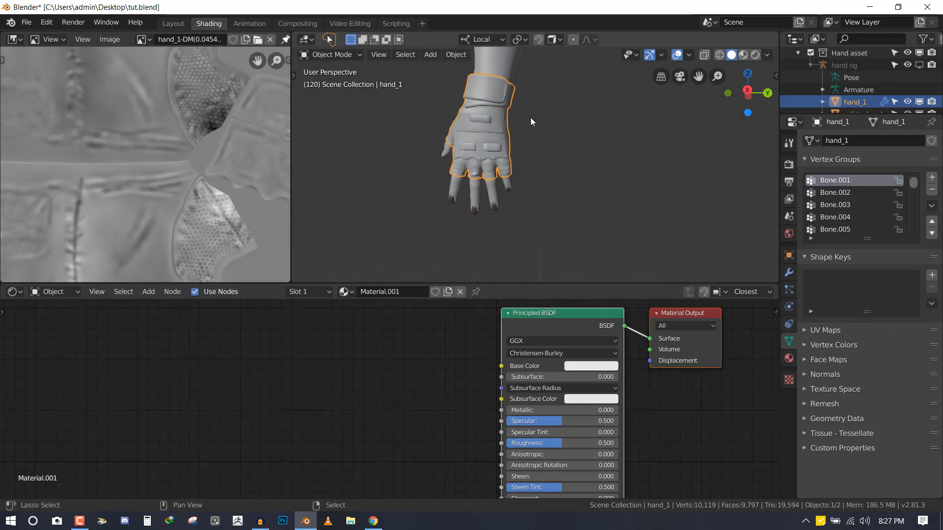
- Switch the 3D viewport to Look Dev shading via the Z pie menu
{"action": "key", "text": "z"}
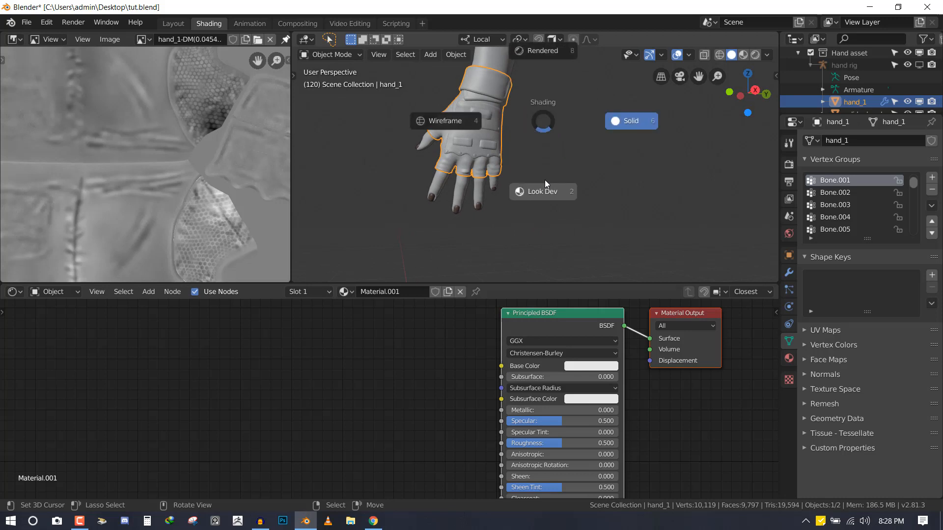
{"action": "mouse_move", "coordinate": [546, 191]}
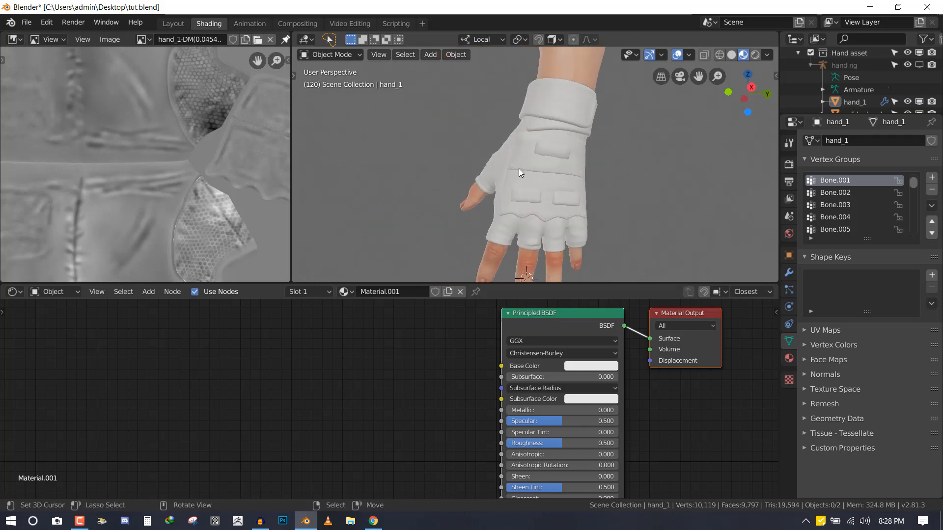
{"action": "left_click", "coordinate": [520, 173]}
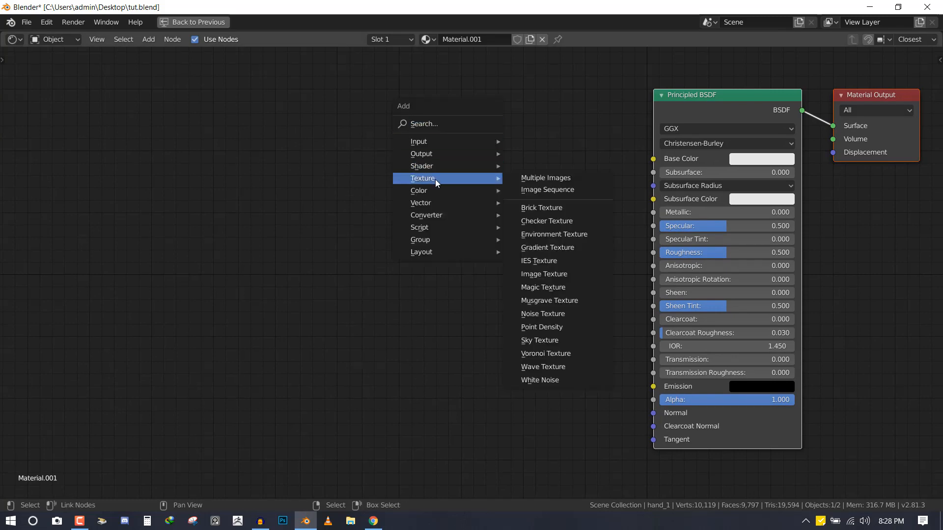
- Add an Image Texture node and browse the Projects folder for hand_1-NM_u0_v0.BMP
{"action": "left_click", "coordinate": [543, 273]}
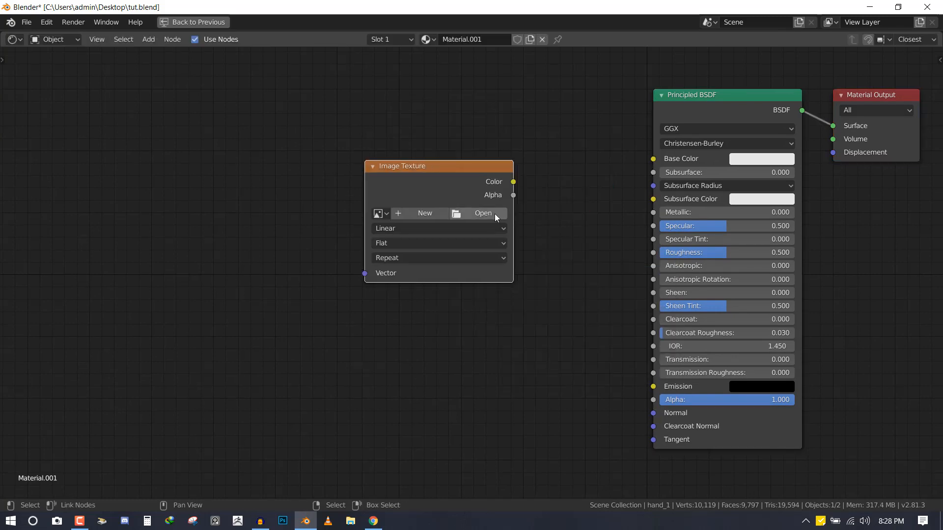
{"action": "left_click", "coordinate": [483, 213]}
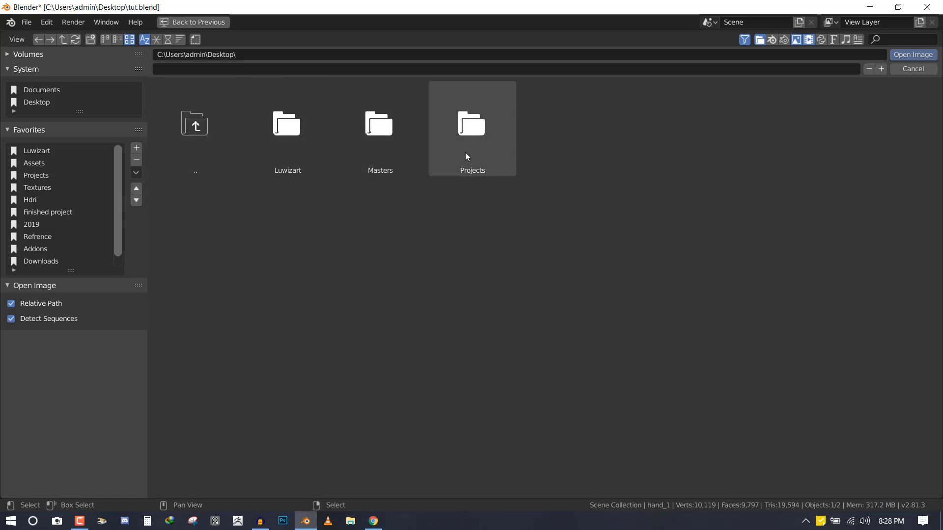
{"action": "double_click", "coordinate": [472, 126]}
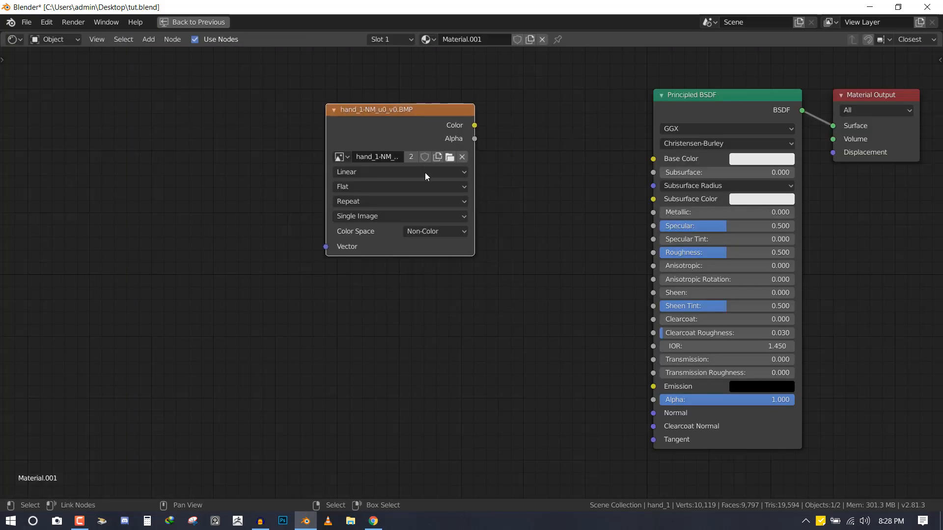
- Set the normal map image's colour space to Non-Color
{"action": "left_click", "coordinate": [434, 230]}
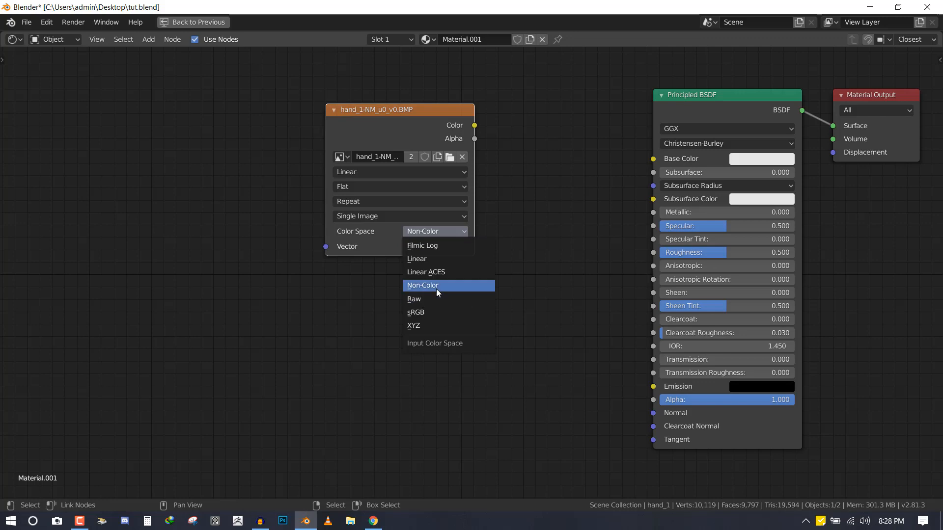
{"action": "mouse_move", "coordinate": [429, 294]}
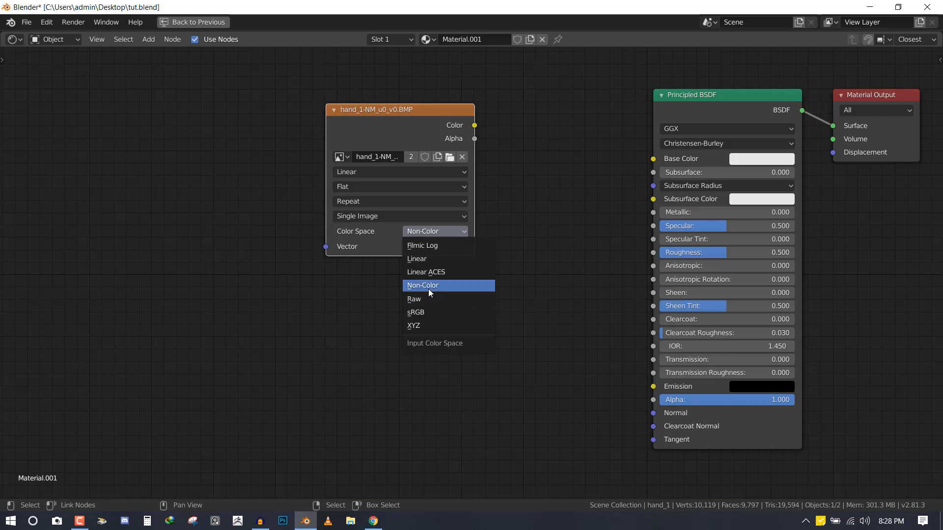
{"action": "left_click", "coordinate": [415, 312]}
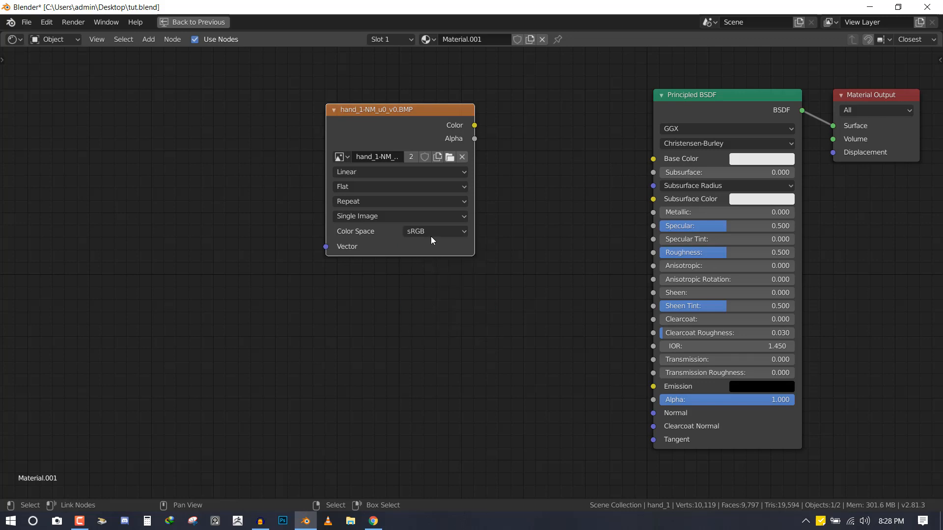
{"action": "left_click", "coordinate": [434, 231]}
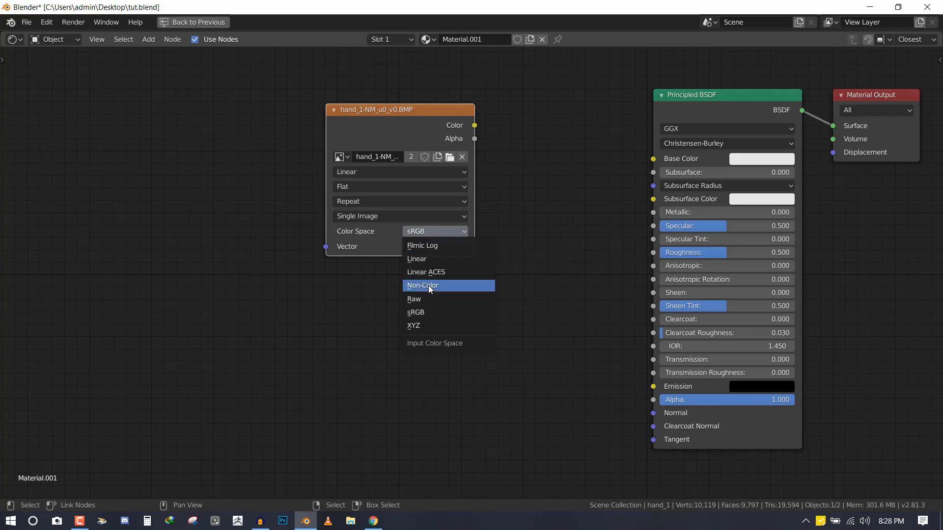
{"action": "left_click", "coordinate": [422, 285]}
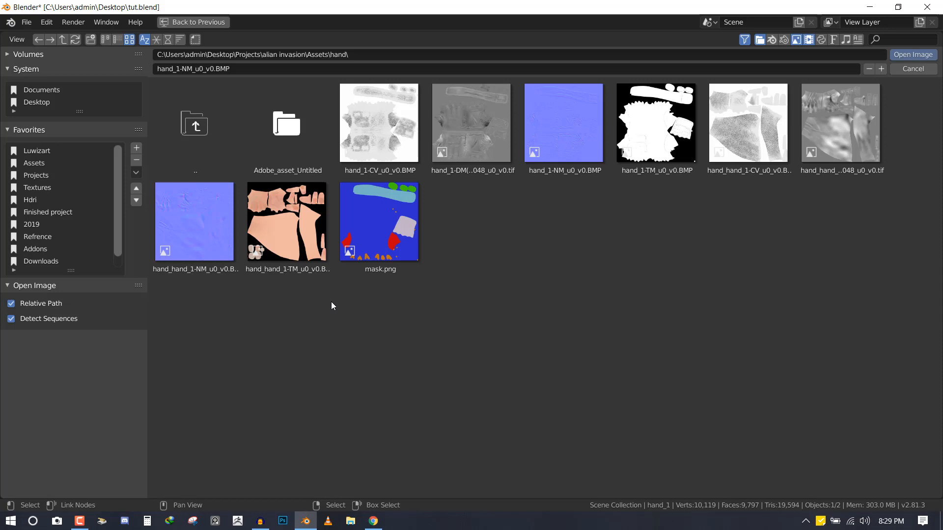
- Load hand_1-DM displacement map into a second Image Texture node and open its colour space options
{"action": "left_click", "coordinate": [912, 55]}
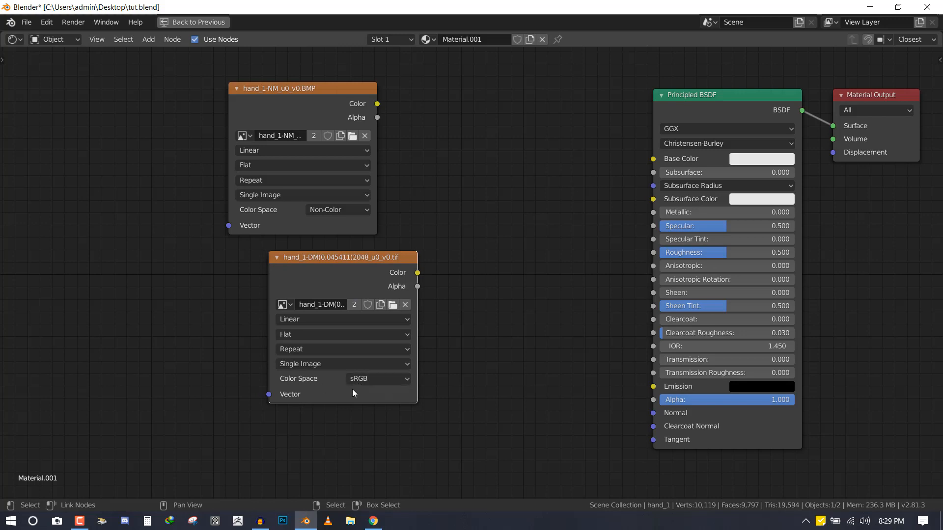
{"action": "left_click", "coordinate": [377, 378]}
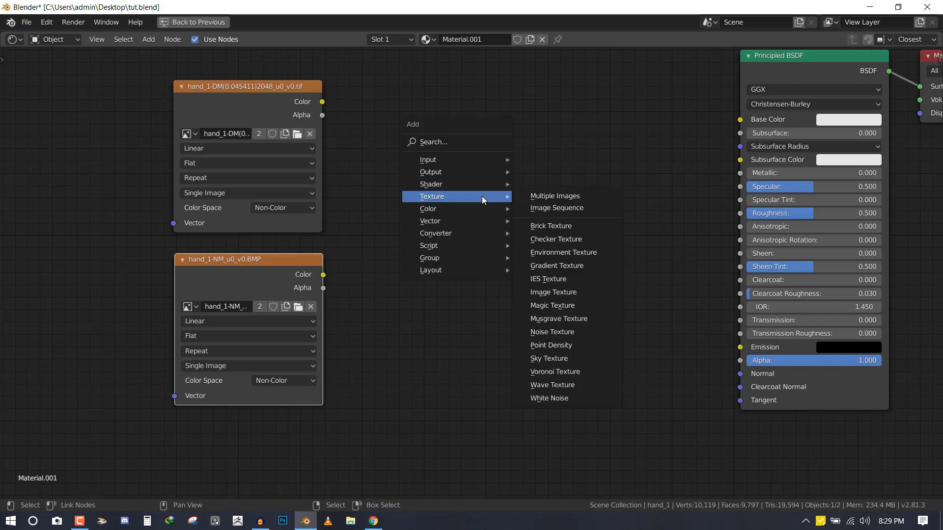
- Add a Normal Map node on UVMap, fed by the normal-map image colour
{"action": "left_click", "coordinate": [148, 39]}
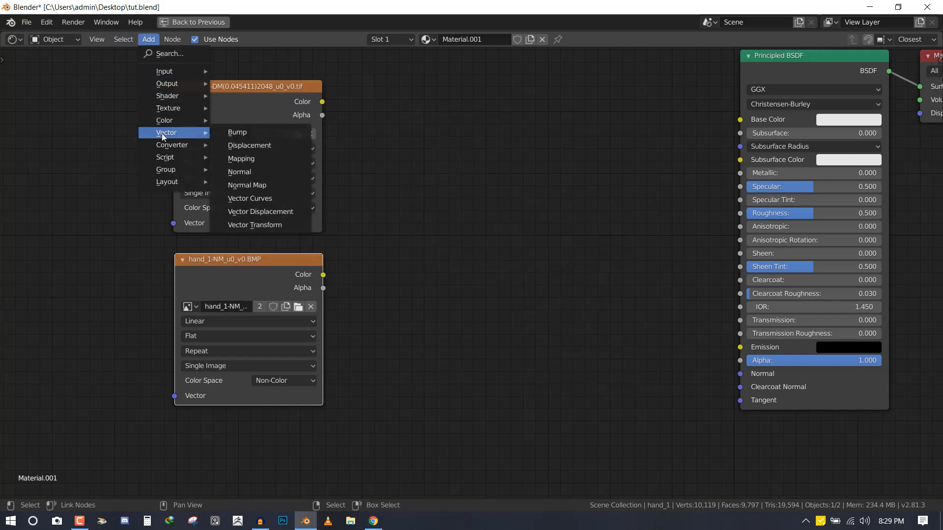
{"action": "mouse_move", "coordinate": [247, 185]}
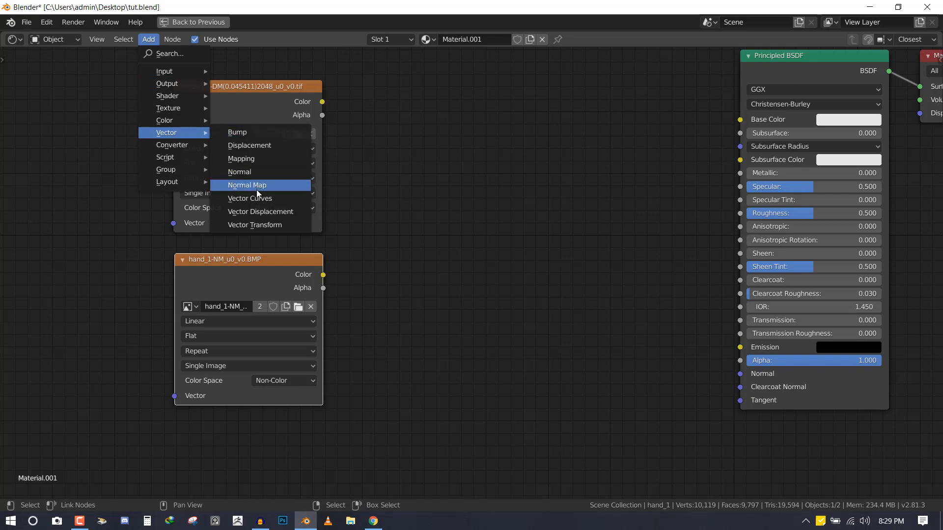
{"action": "left_click", "coordinate": [247, 184]}
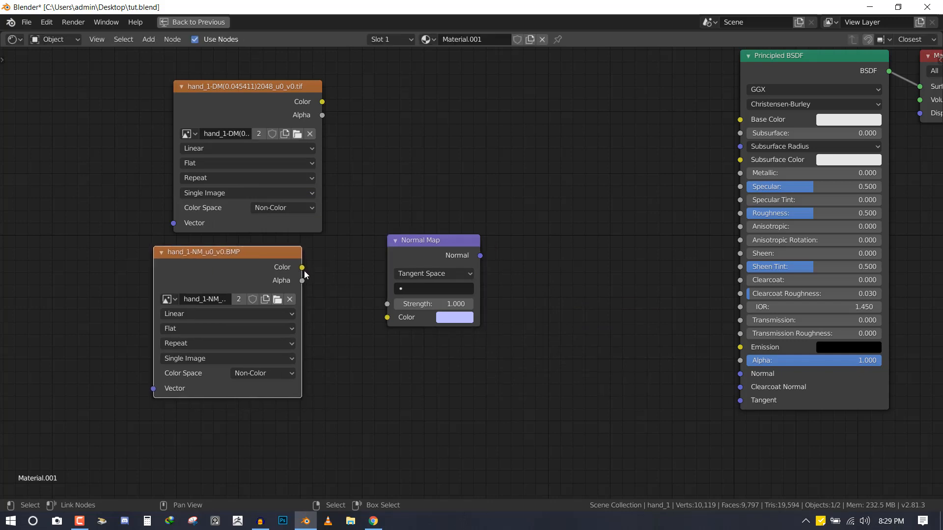
{"action": "left_click_drag", "start_coordinate": [302, 267], "coordinate": [386, 318]}
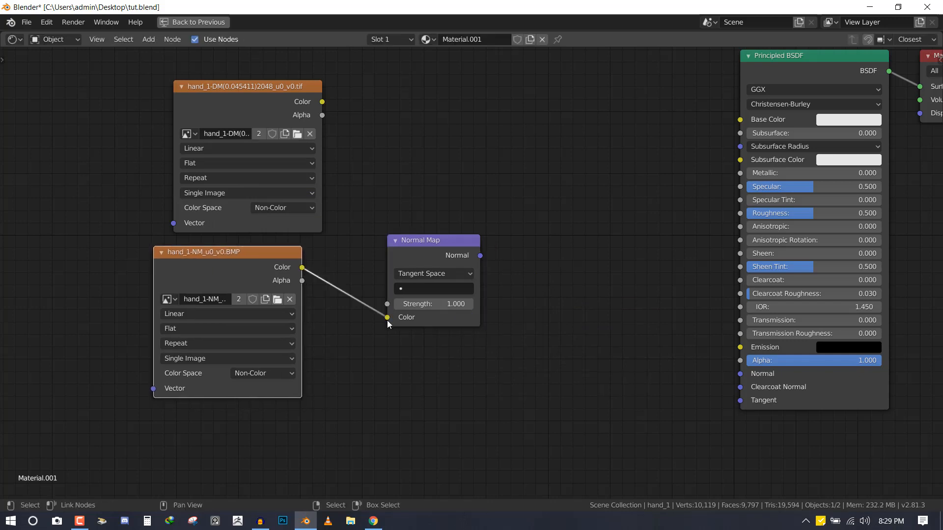
{"action": "left_click", "coordinate": [433, 289]}
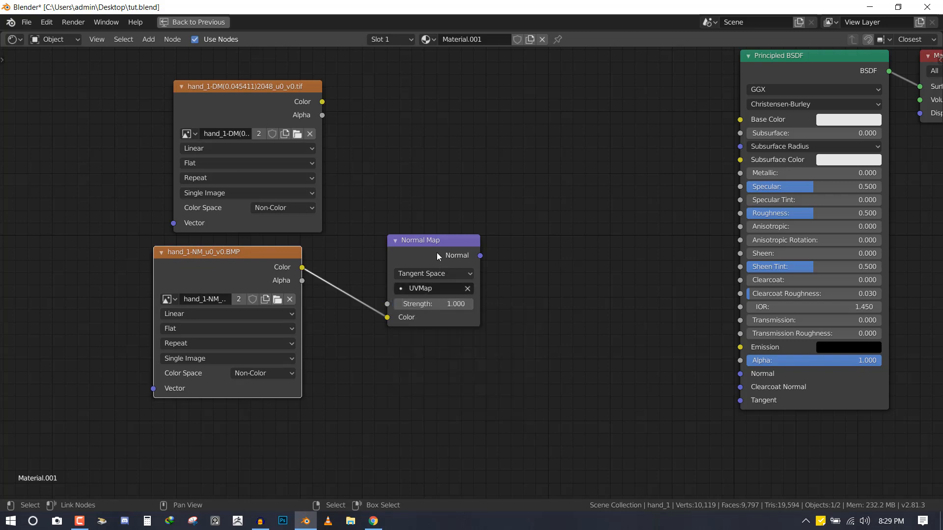
- Move the Normal Map node down and left beside the image node
{"action": "left_click_drag", "start_coordinate": [433, 240], "coordinate": [420, 257]}
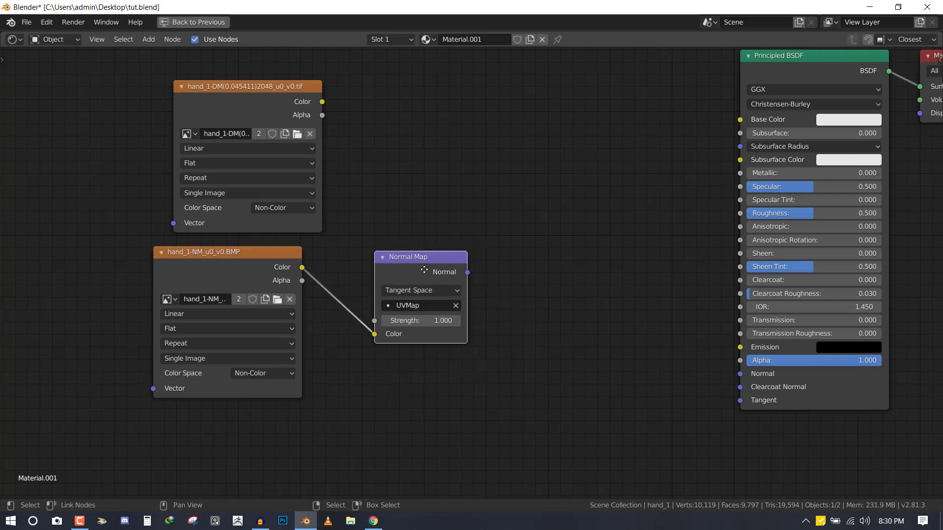
{"action": "left_click_drag", "start_coordinate": [420, 257], "coordinate": [391, 276]}
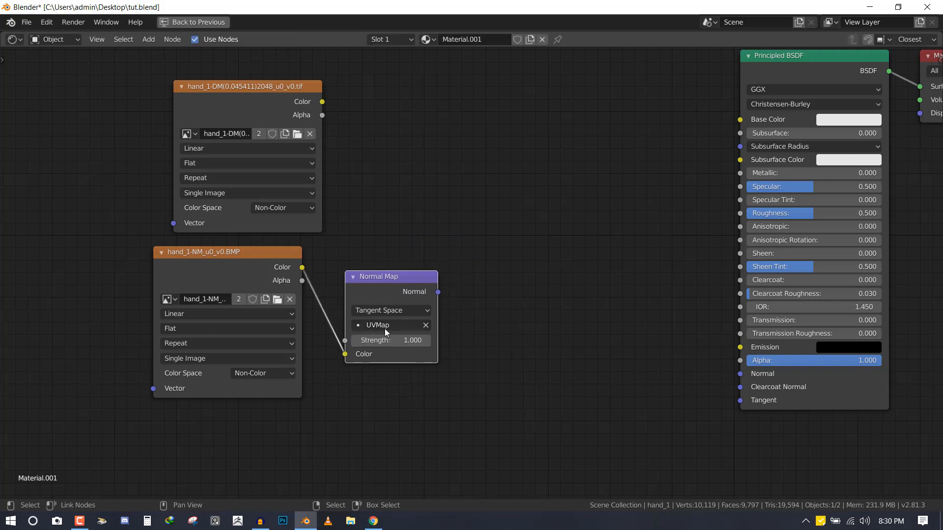
{"action": "left_click_drag", "start_coordinate": [391, 276], "coordinate": [377, 285]}
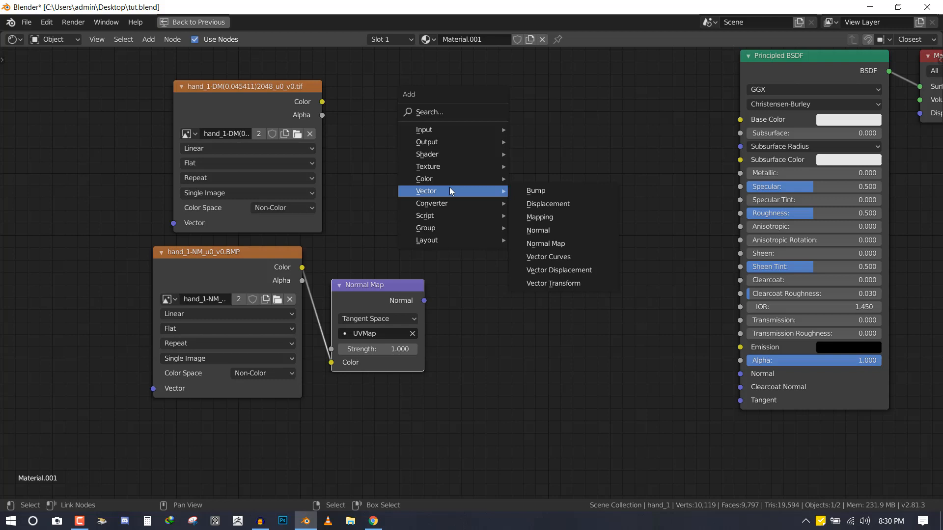
- Add a Bump node between images and shader, linking its Normal to the Principled BSDF Normal
{"action": "left_click", "coordinate": [534, 191]}
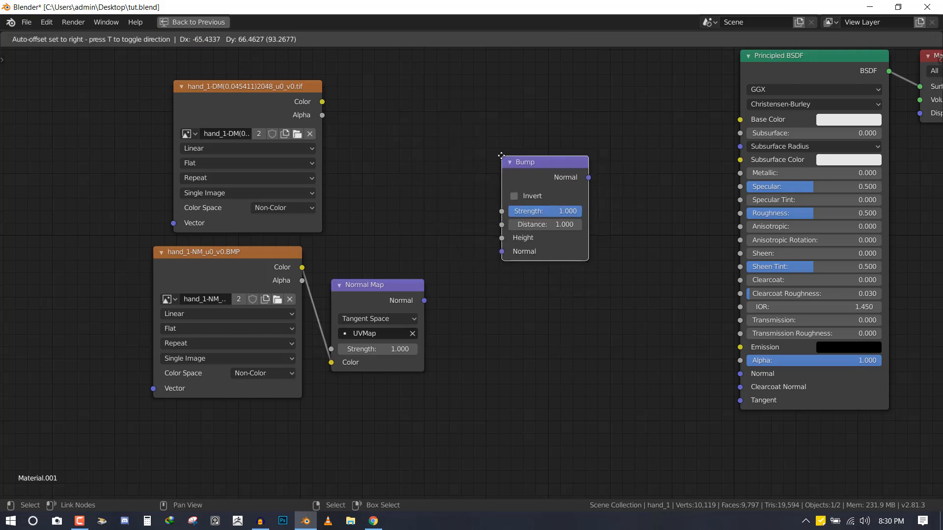
{"action": "left_click", "coordinate": [316, 103]}
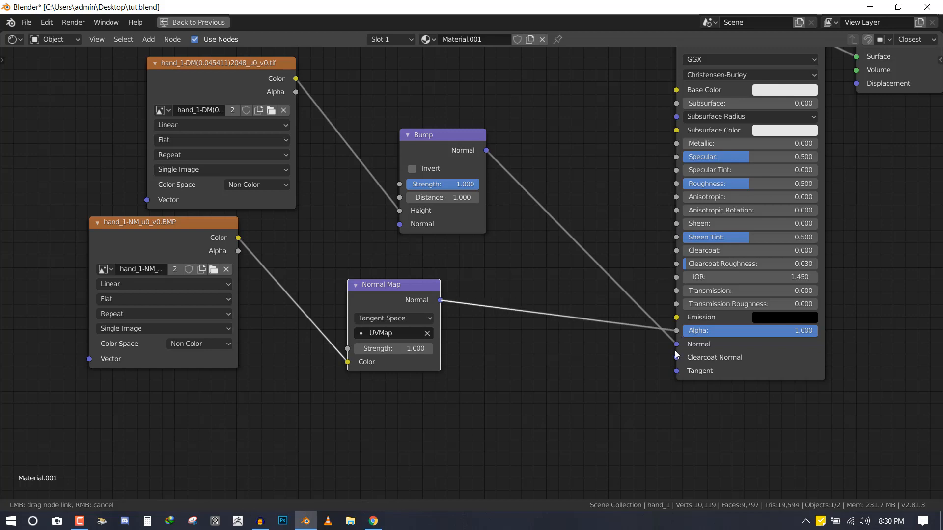
{"action": "left_click_drag", "start_coordinate": [393, 284], "coordinate": [316, 284]}
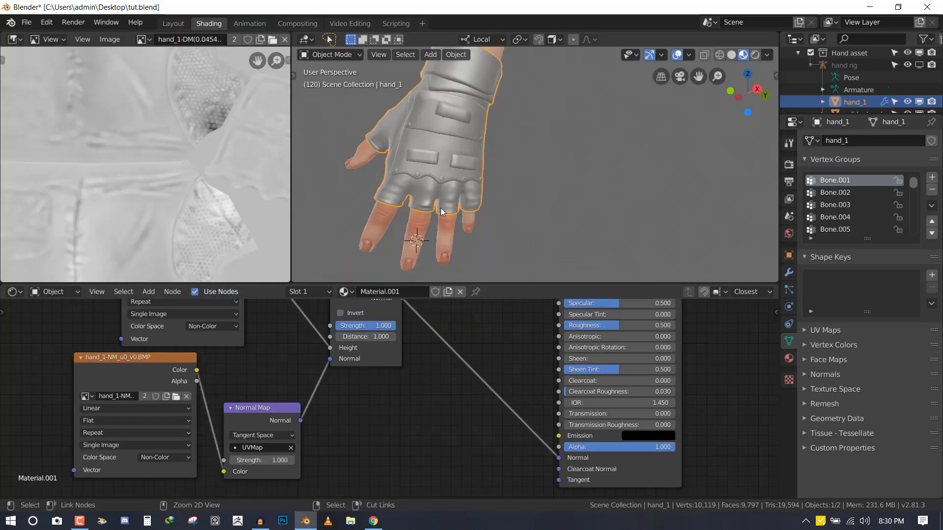
{"action": "mouse_move", "coordinate": [511, 242]}
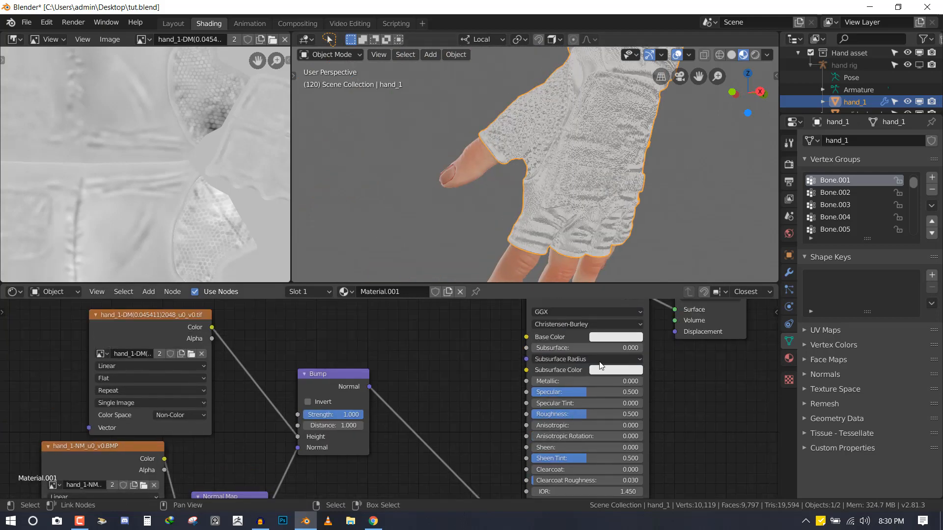
- Raise the Principled BSDF roughness to 0.725
{"action": "left_click", "coordinate": [607, 336]}
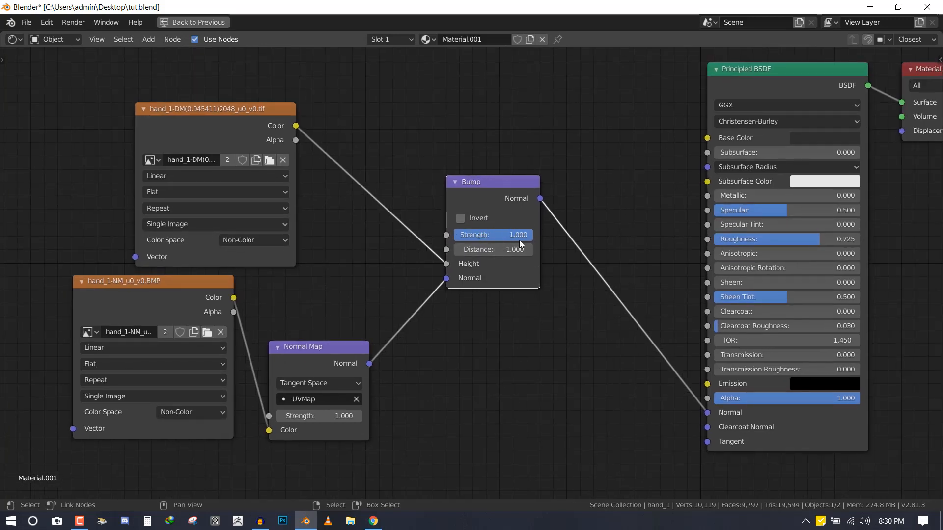
{"action": "mouse_move", "coordinate": [514, 249]}
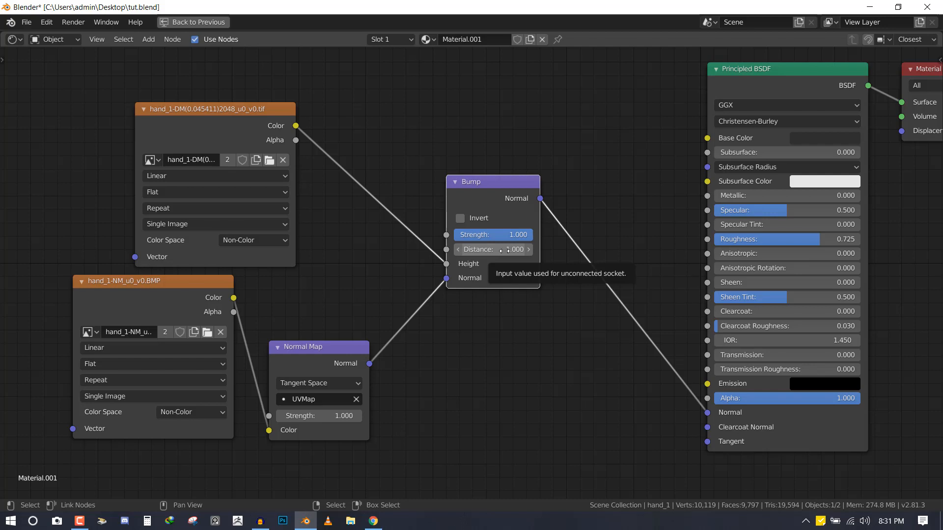
- Set the Bump node Distance to 0.05 and return to the previous layout
{"action": "left_click", "coordinate": [492, 249]}
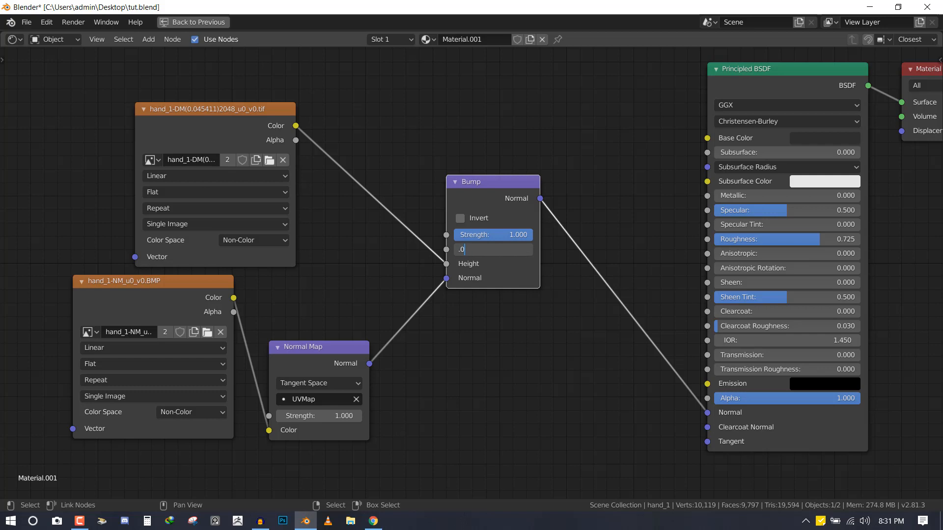
{"action": "left_click", "coordinate": [209, 23]}
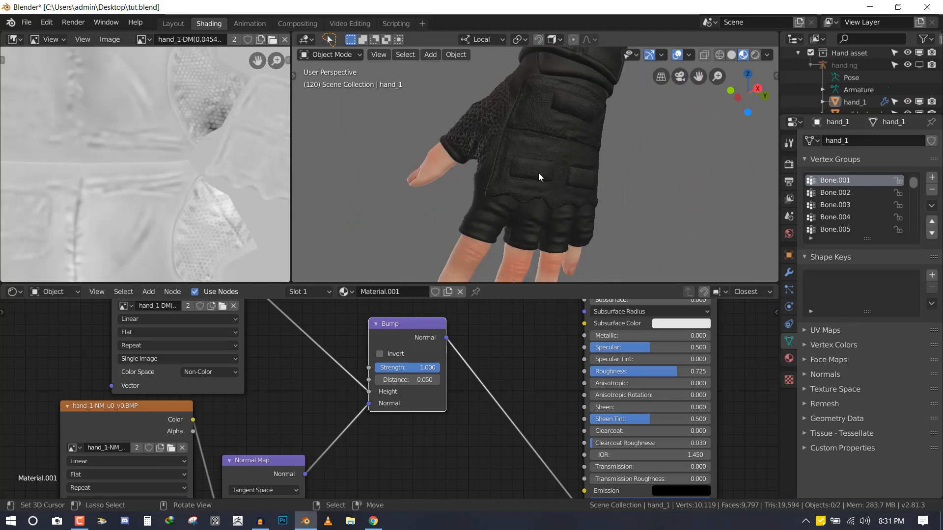
- Orbit the viewport to inspect the dark glove's subtle bump detail
{"action": "left_click_drag", "start_coordinate": [539, 177], "coordinate": [397, 376]}
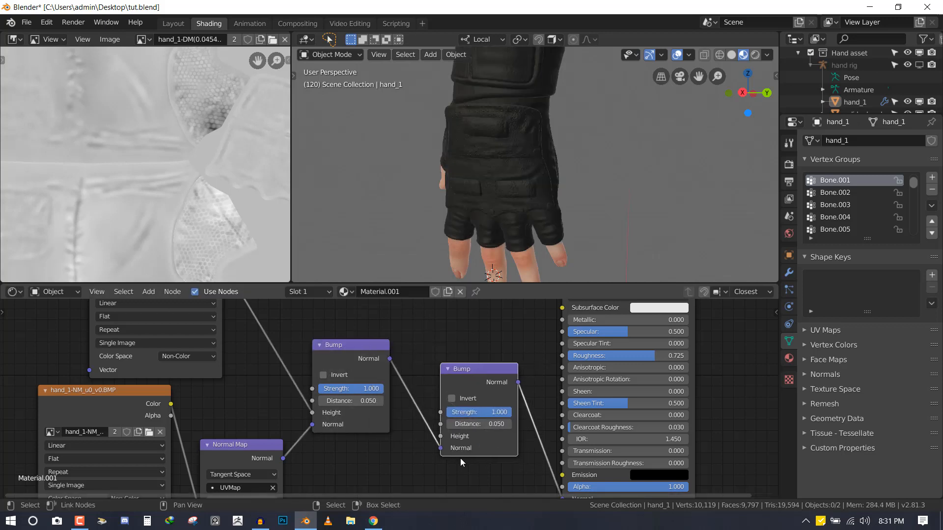
{"action": "mouse_move", "coordinate": [407, 380]}
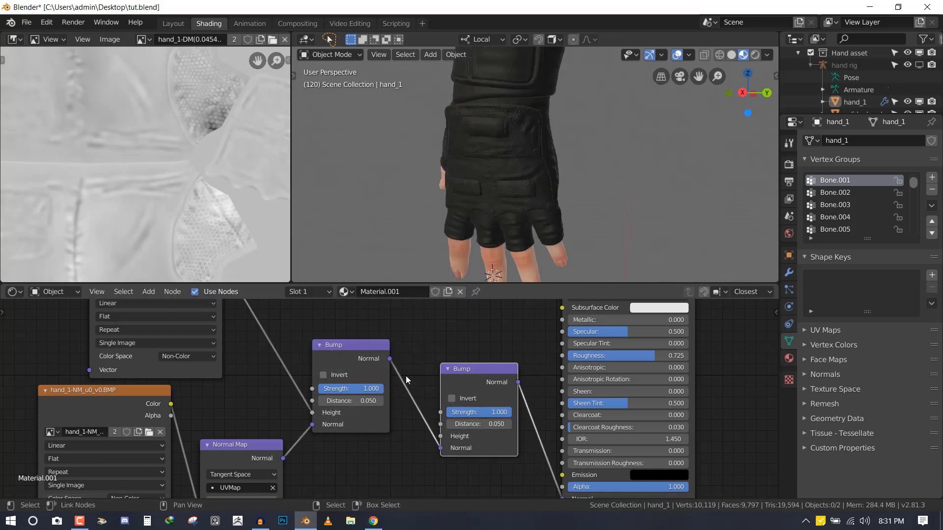
- Add a Wave Texture node (Bands, Sine, scale 5) to the material
{"action": "left_click", "coordinate": [401, 336]}
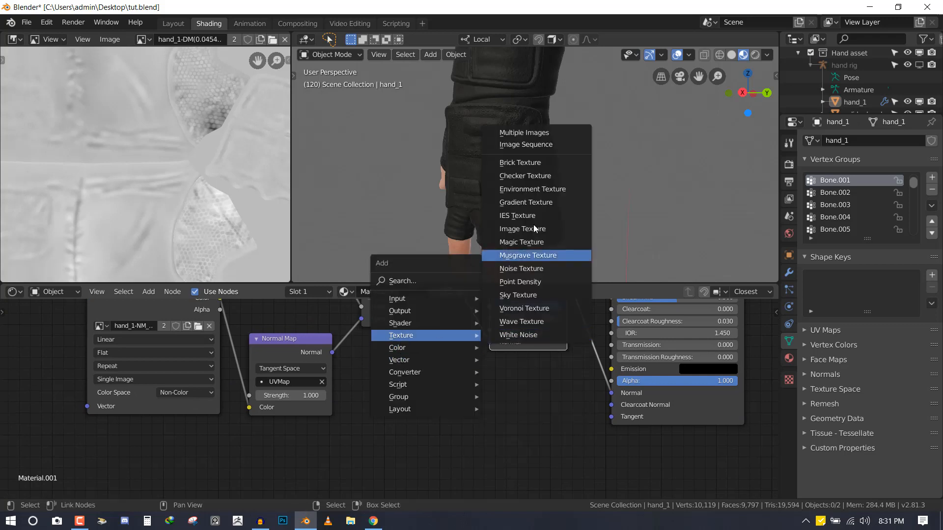
{"action": "mouse_move", "coordinate": [523, 307]}
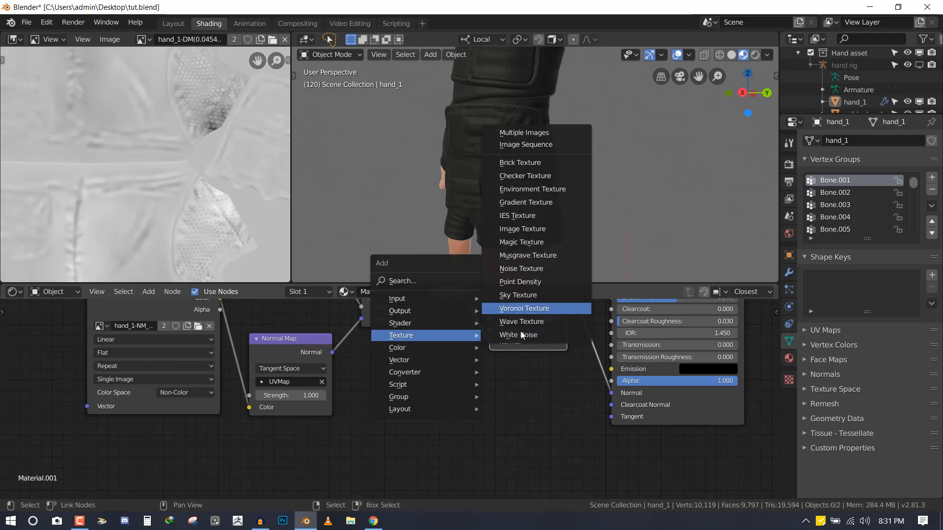
{"action": "left_click", "coordinate": [522, 321]}
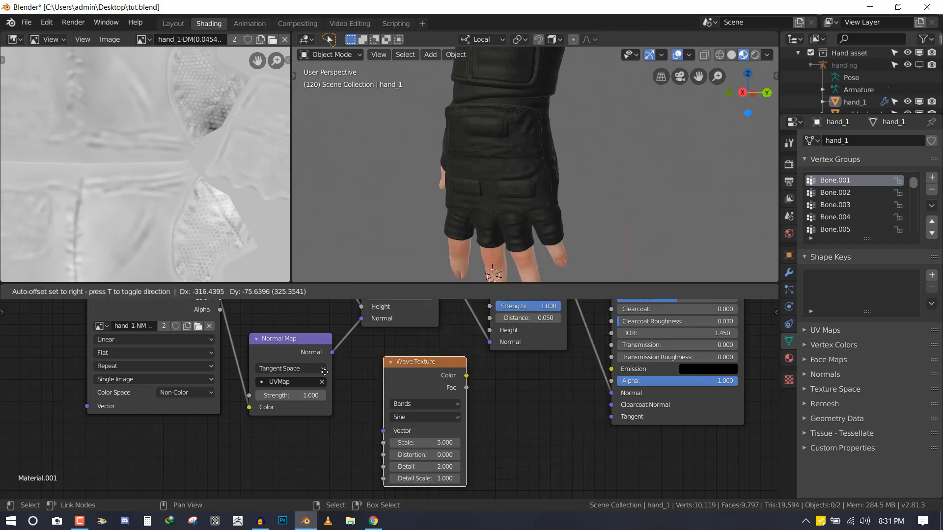